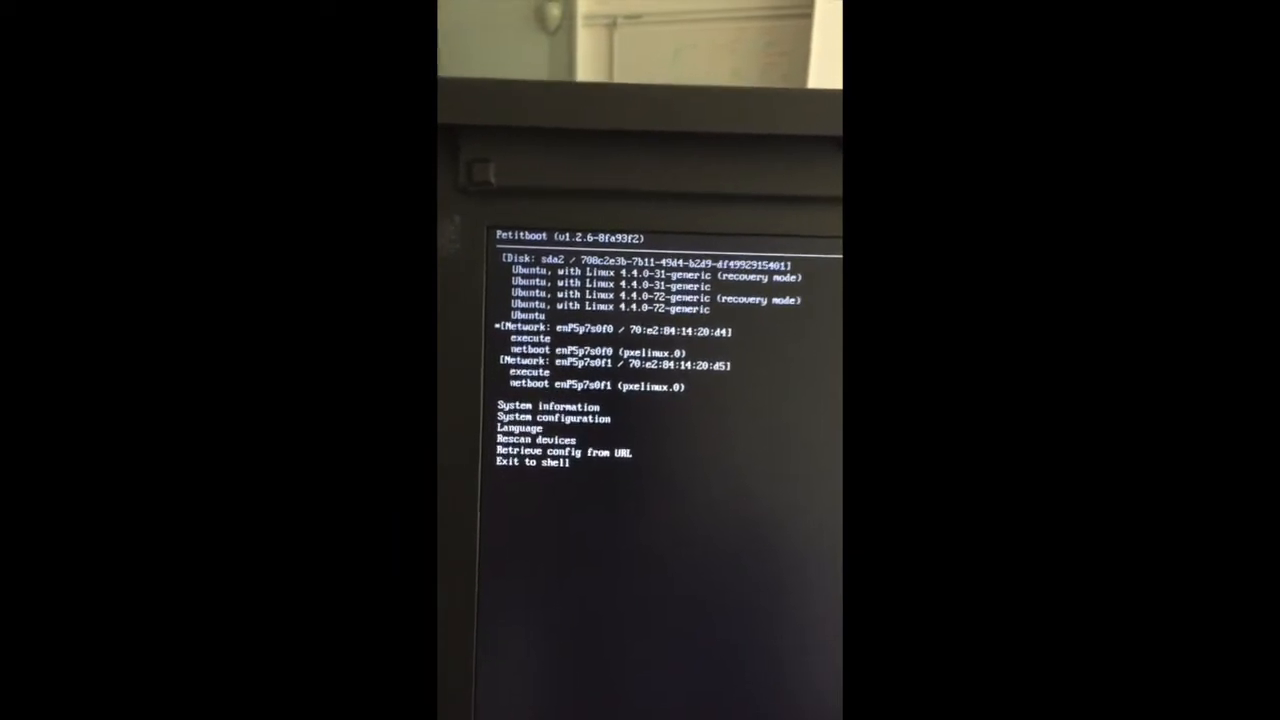
- Exit the Petitboot menu to the shell and list network interfaces with 'ip a'
key("Down")
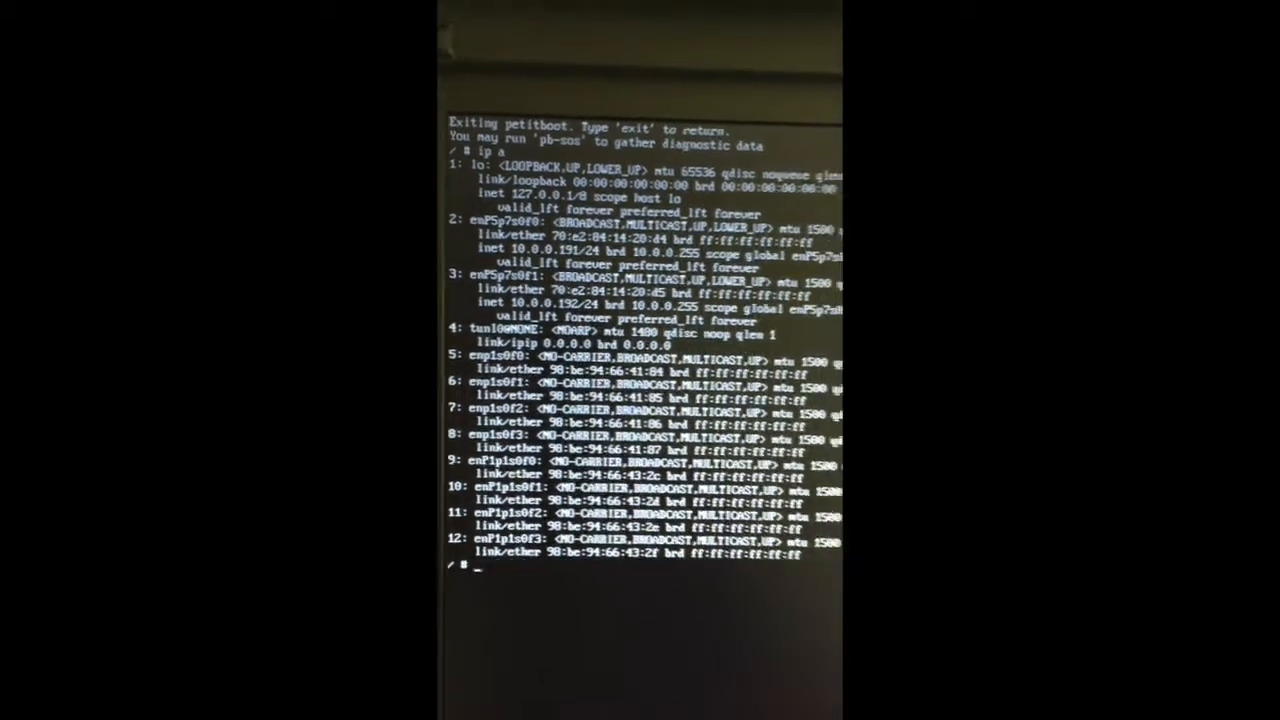
- Begin entering the 'ipmitool lan print' command at the shell prompt
type("i")
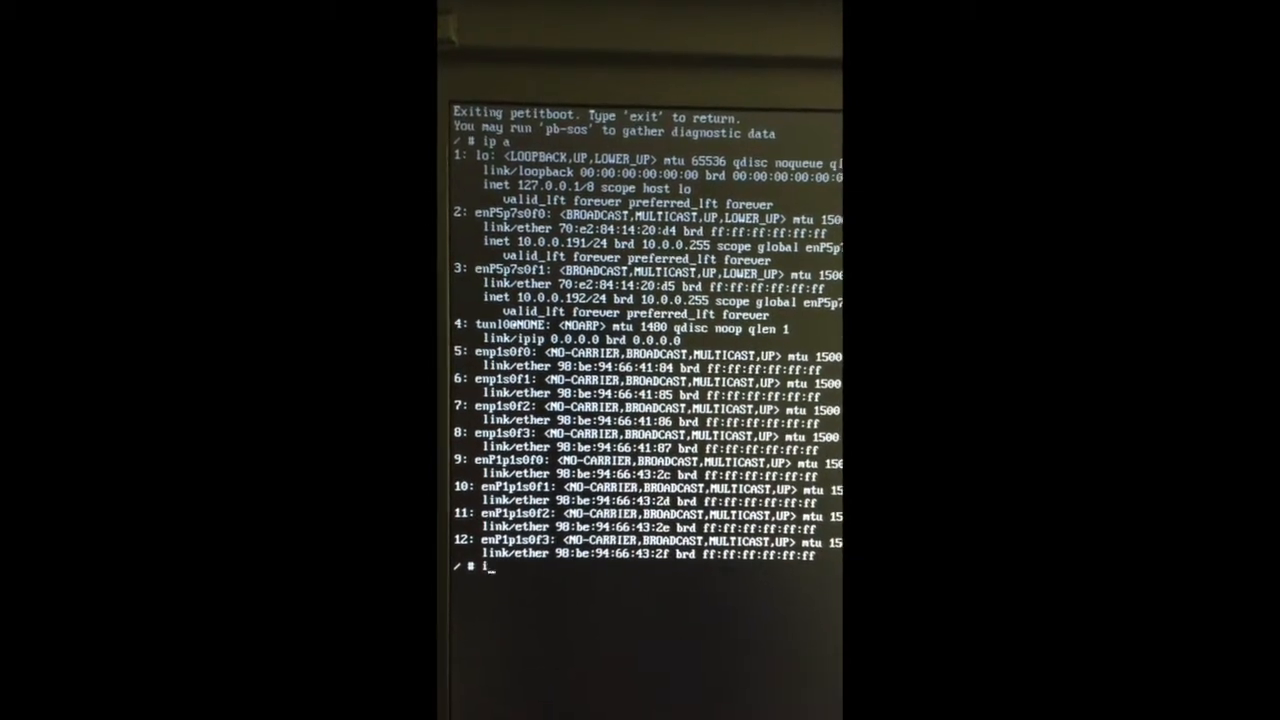
type("pmi l")
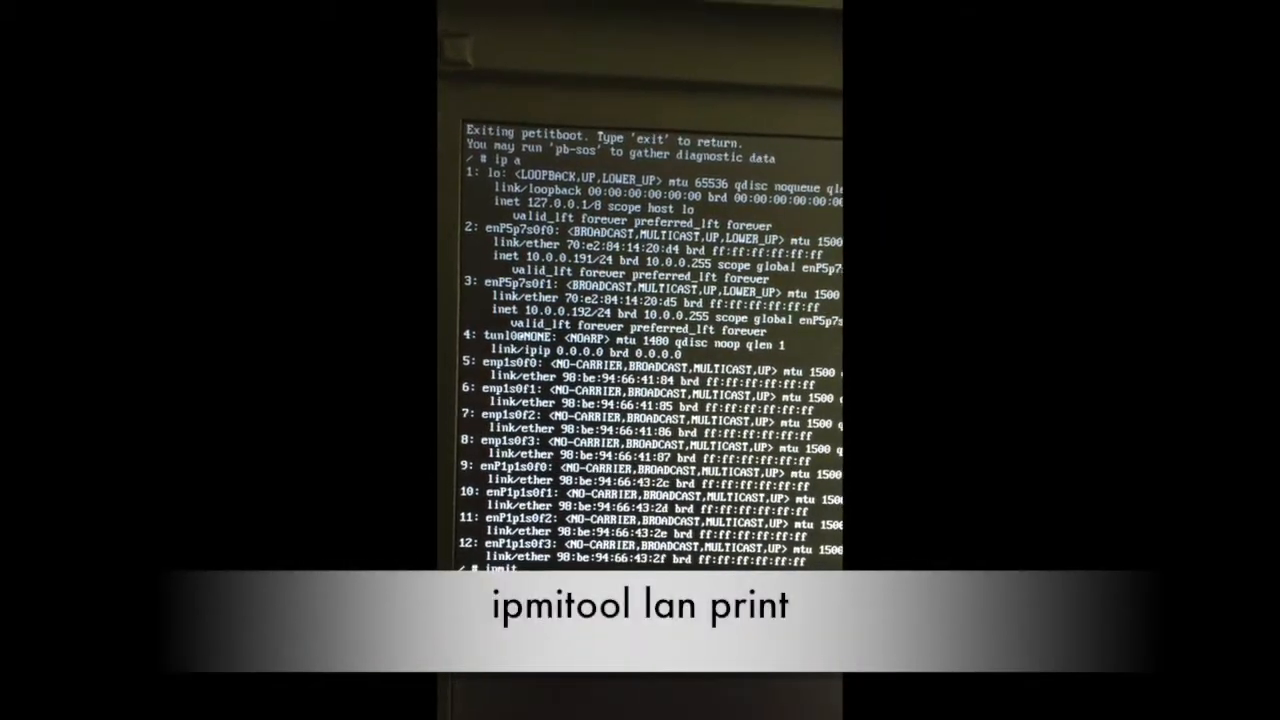
- Run 'ipmitool lan print' and read the BMC IP address, 10.0.0.193
type("ipmitool lan print")
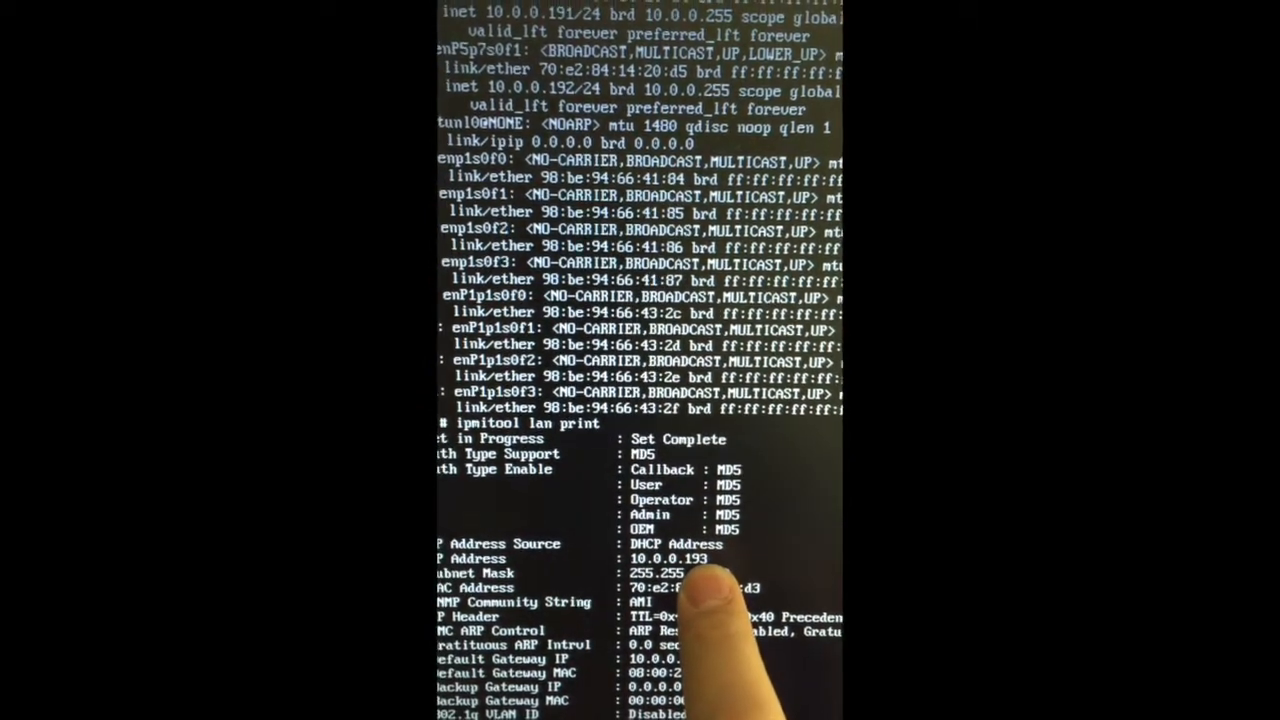
scroll("down", 3)
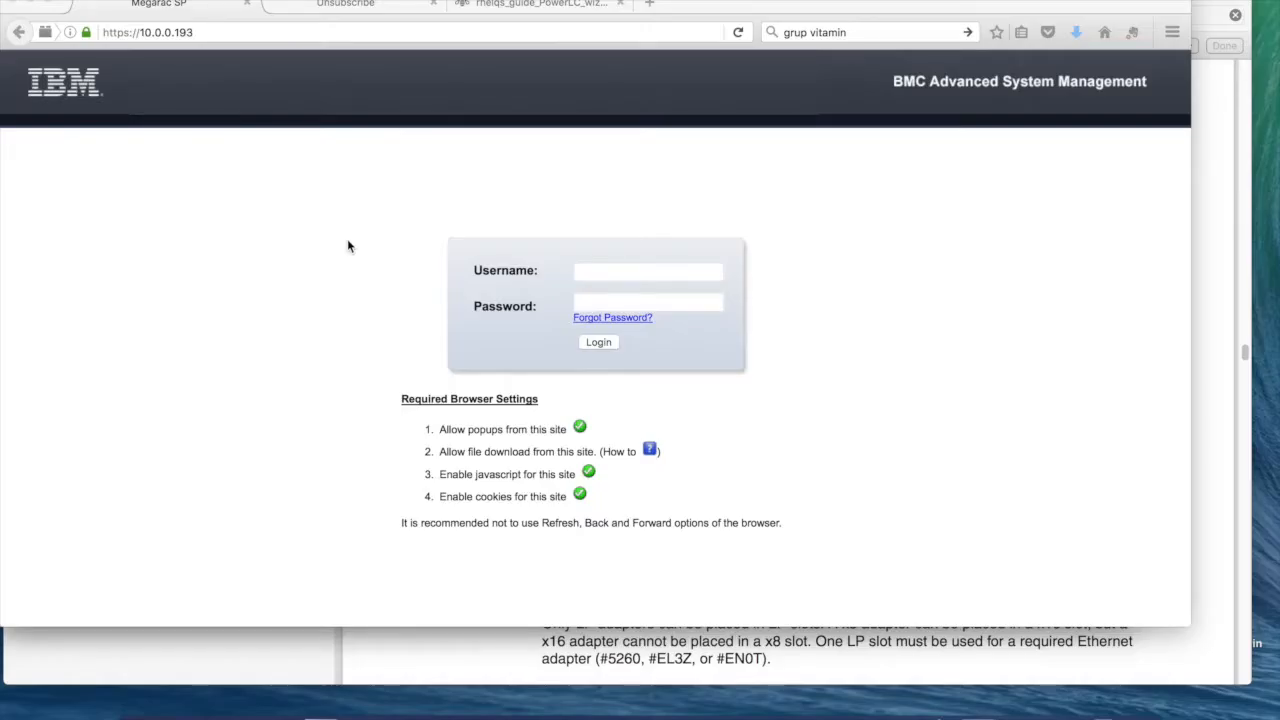
mouse_move(260, 174)
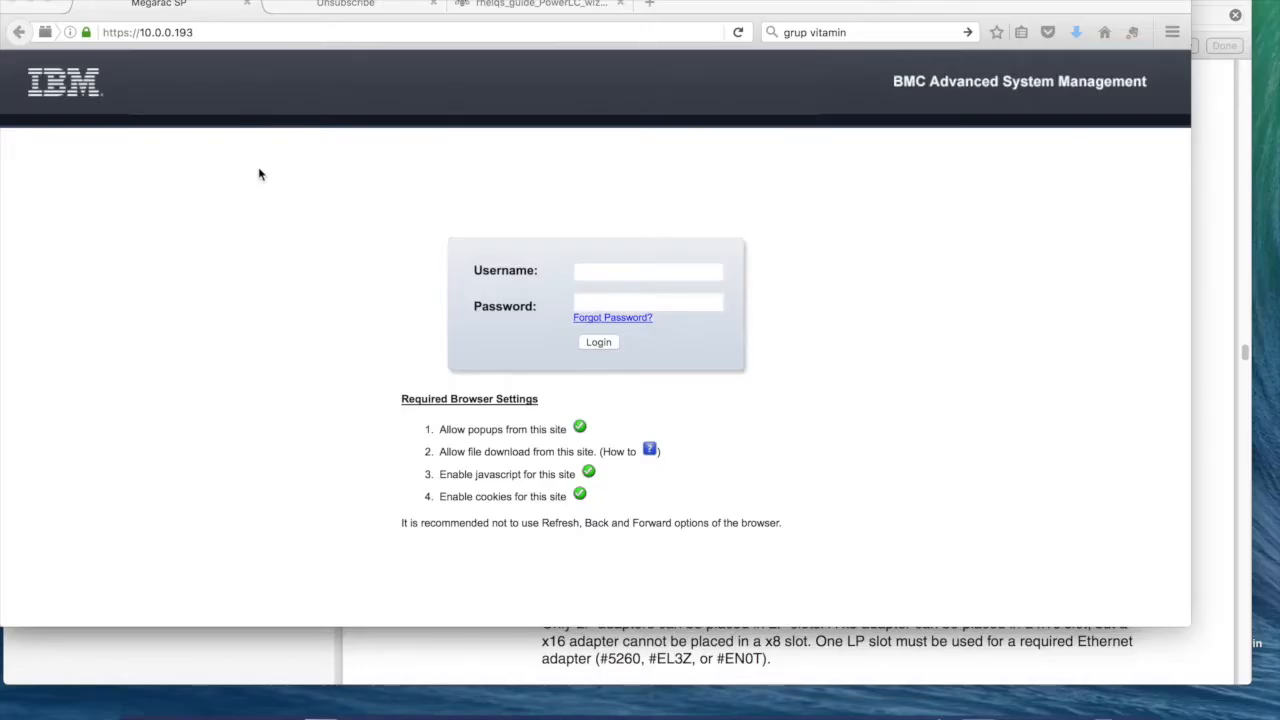
mouse_move(1097, 82)
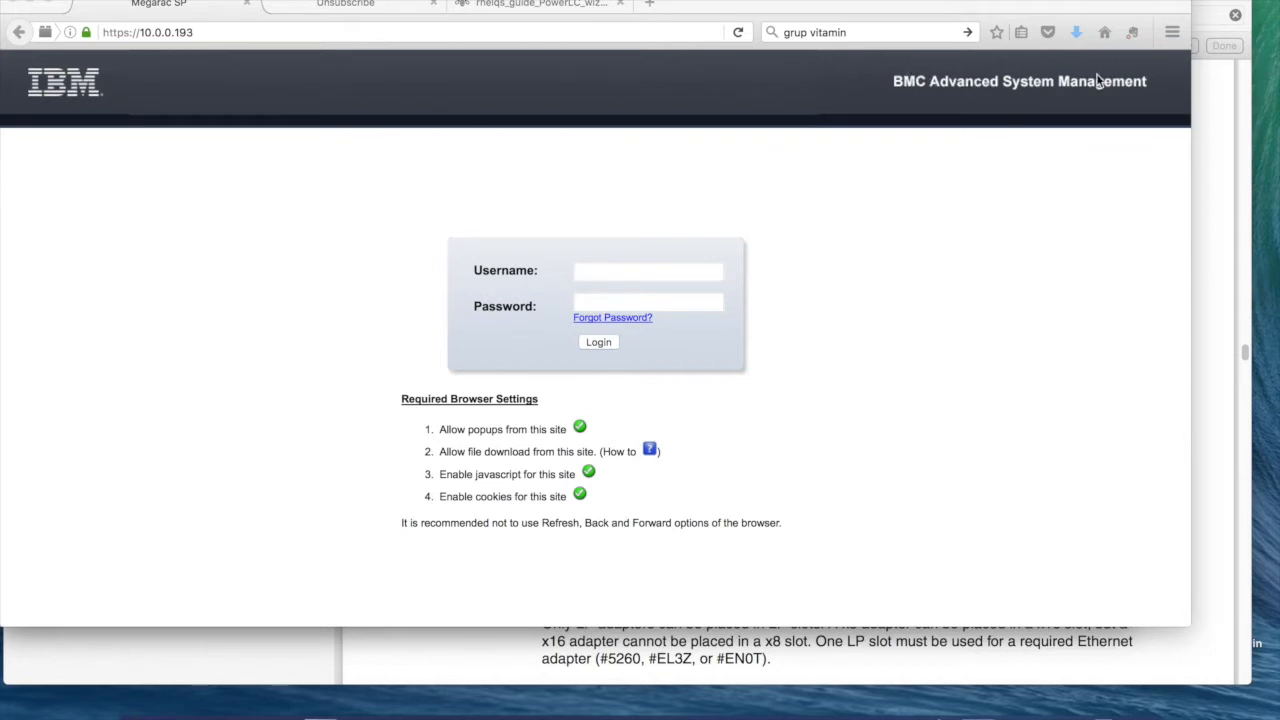
mouse_move(146, 33)
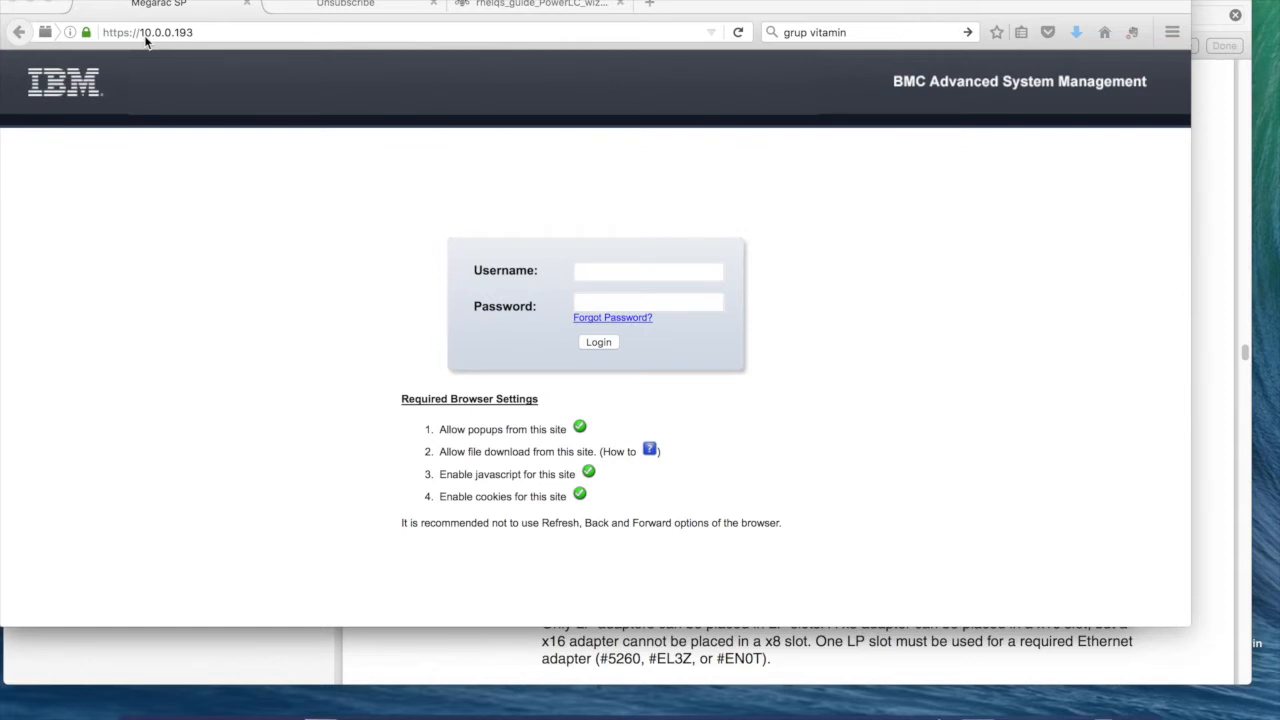
- Sign in to the BMC web UI at 10.0.0.193 as 'admin'
left_click(648, 271)
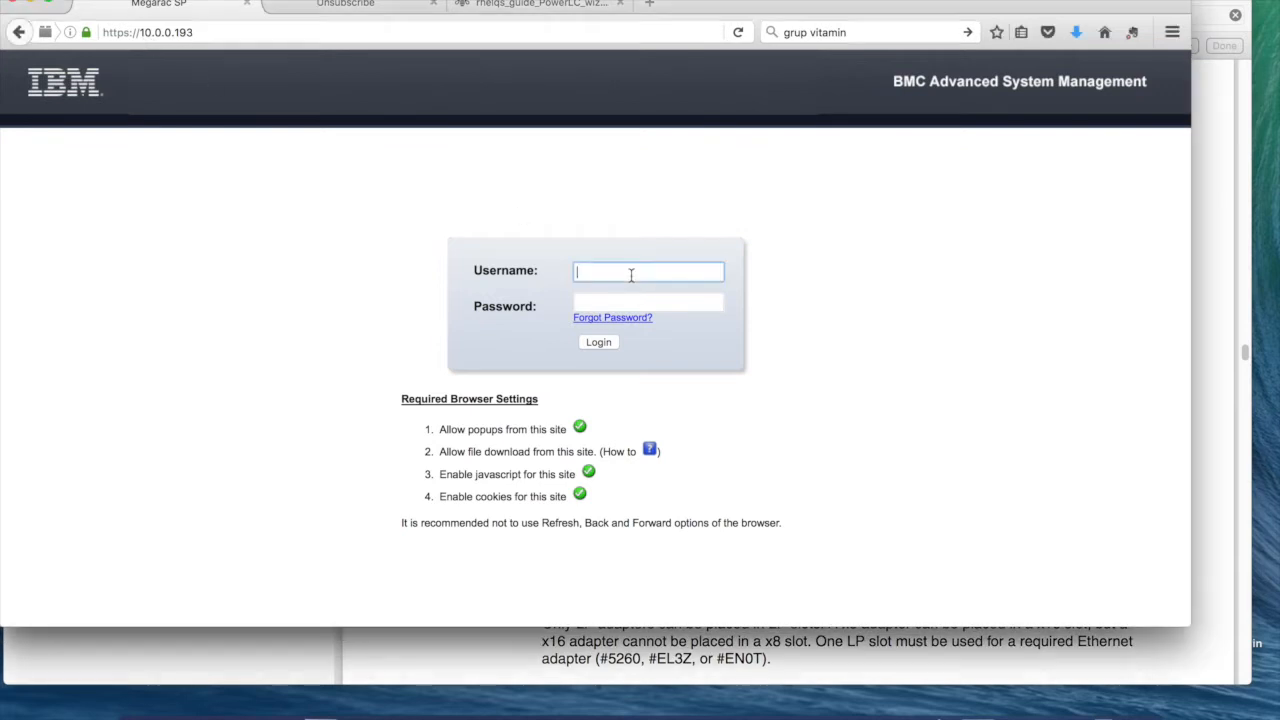
type("admin")
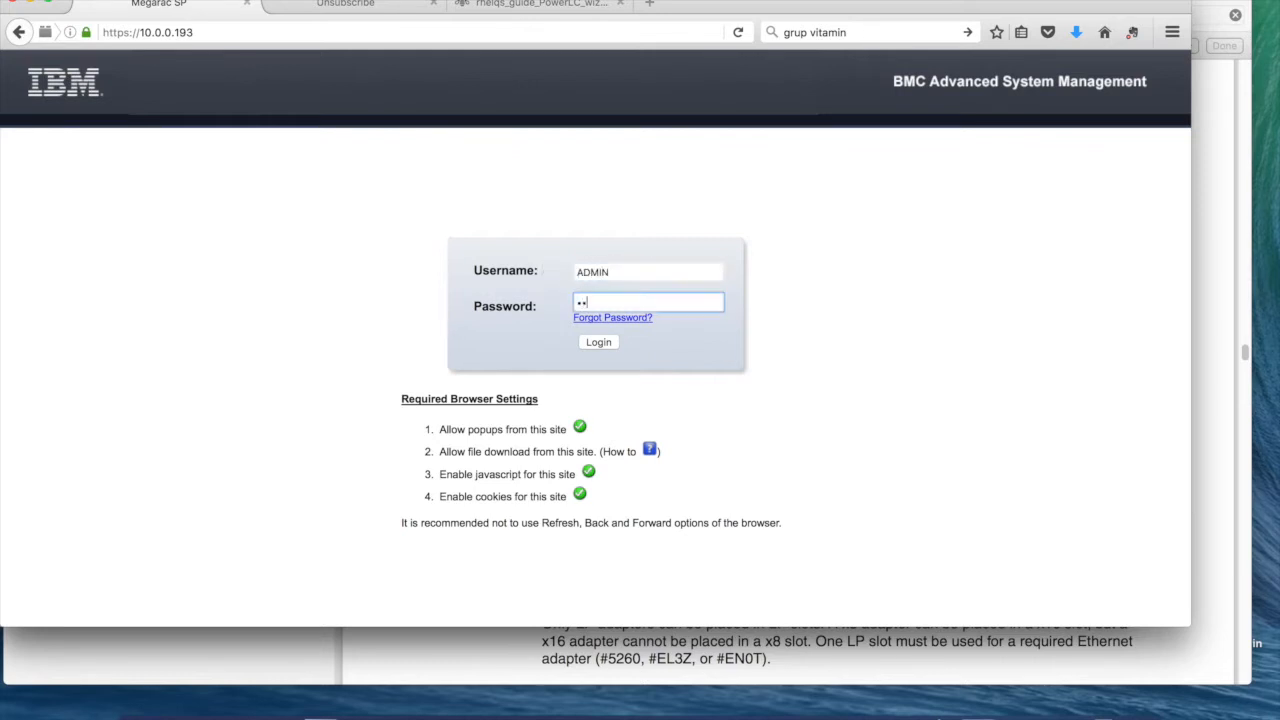
left_click(598, 342)
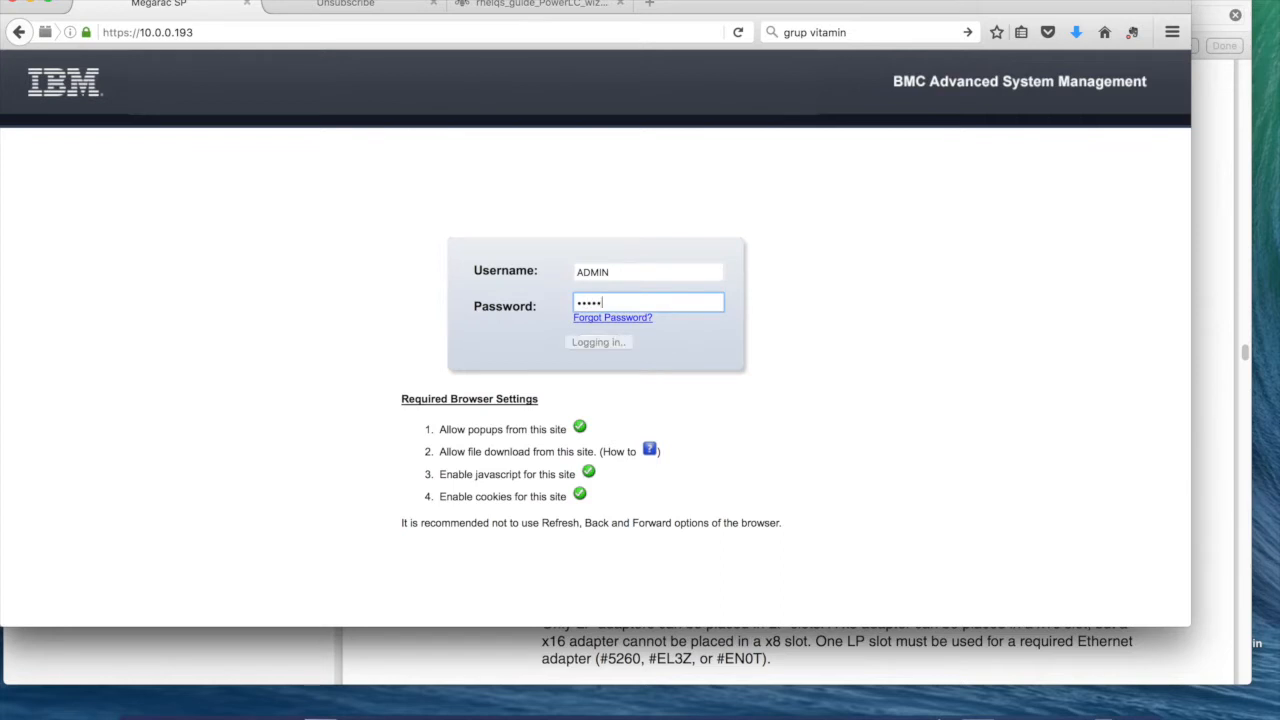
left_click(598, 342)
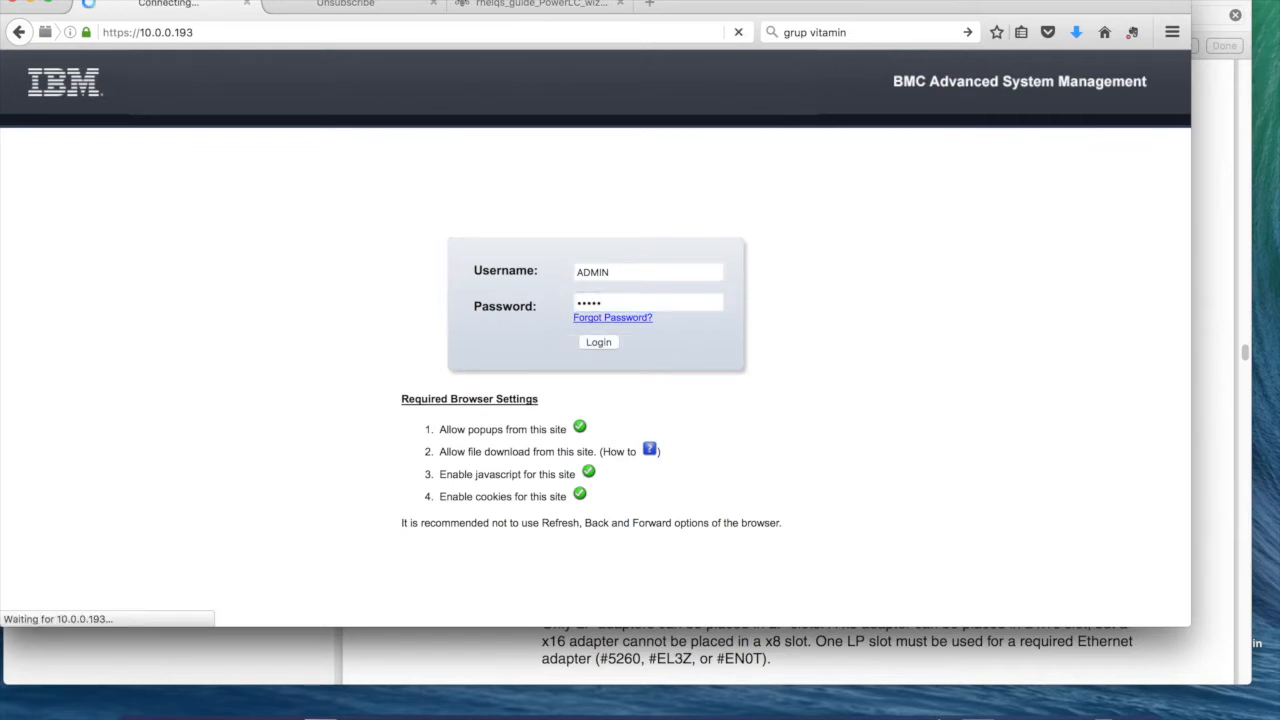
left_click(598, 342)
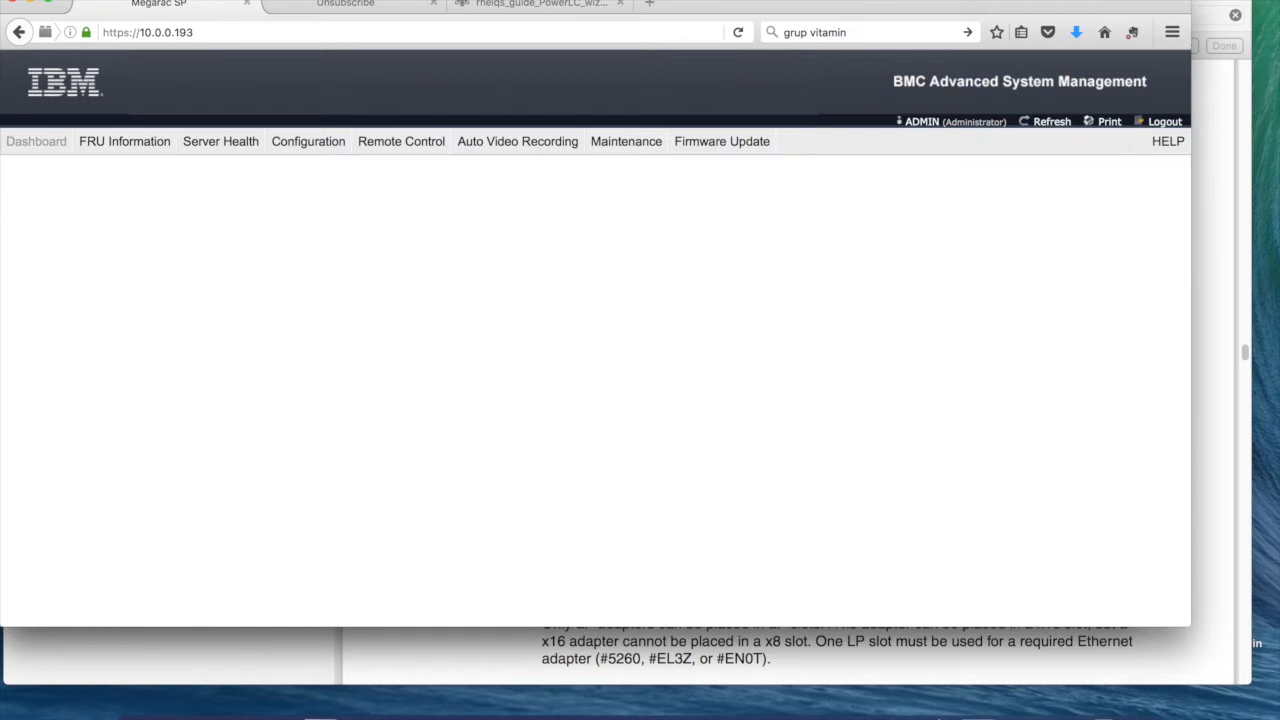
- Scroll the Dashboard down to the network details and Remote Control preview
left_click(37, 141)
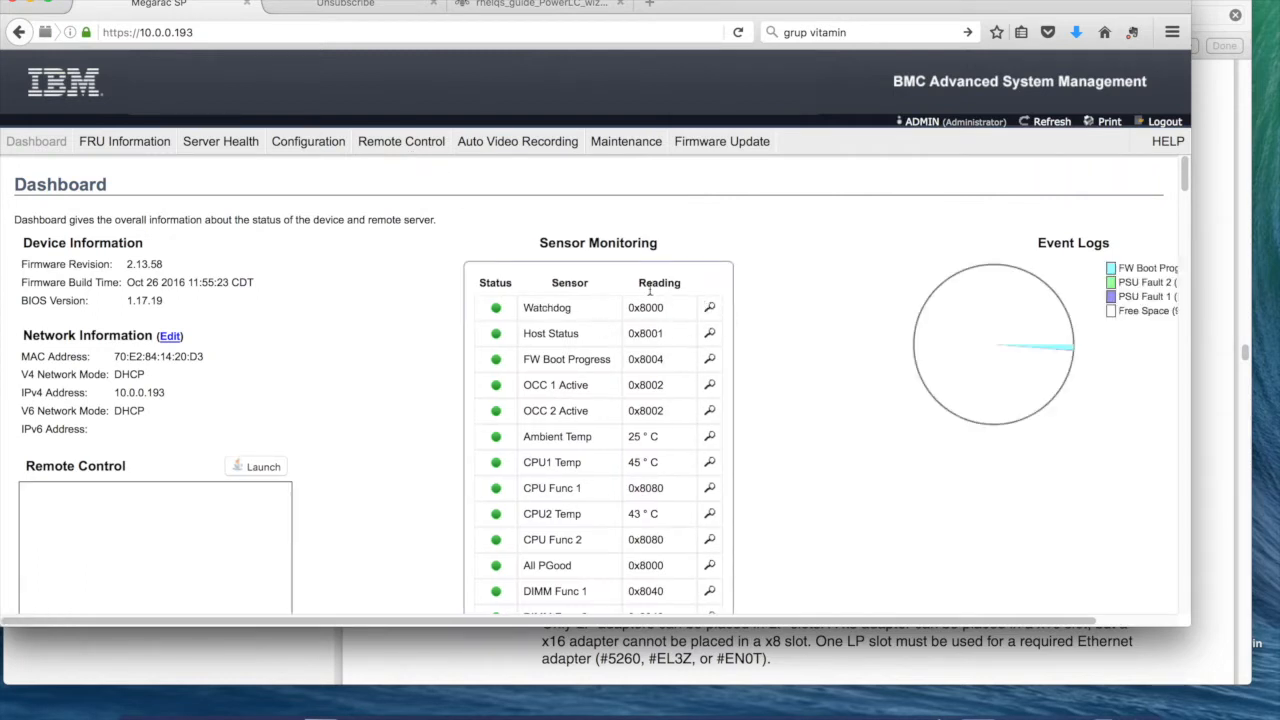
mouse_move(613, 343)
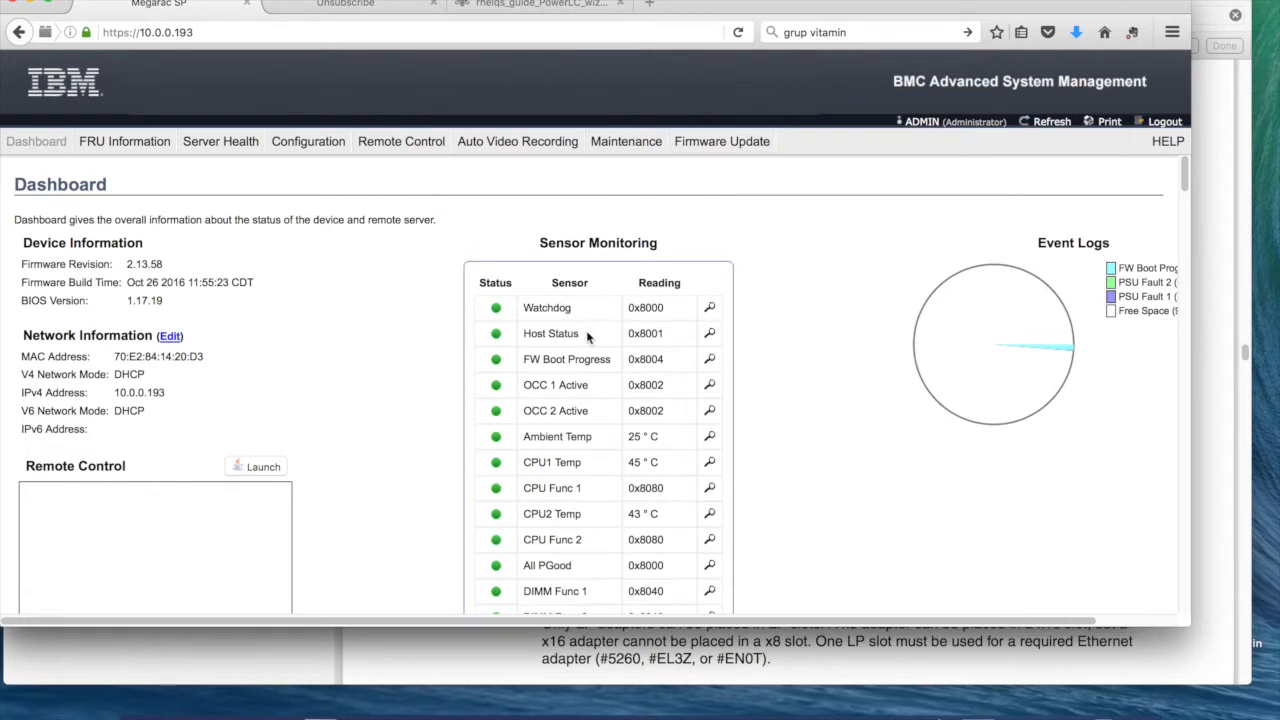
scroll("down", 3)
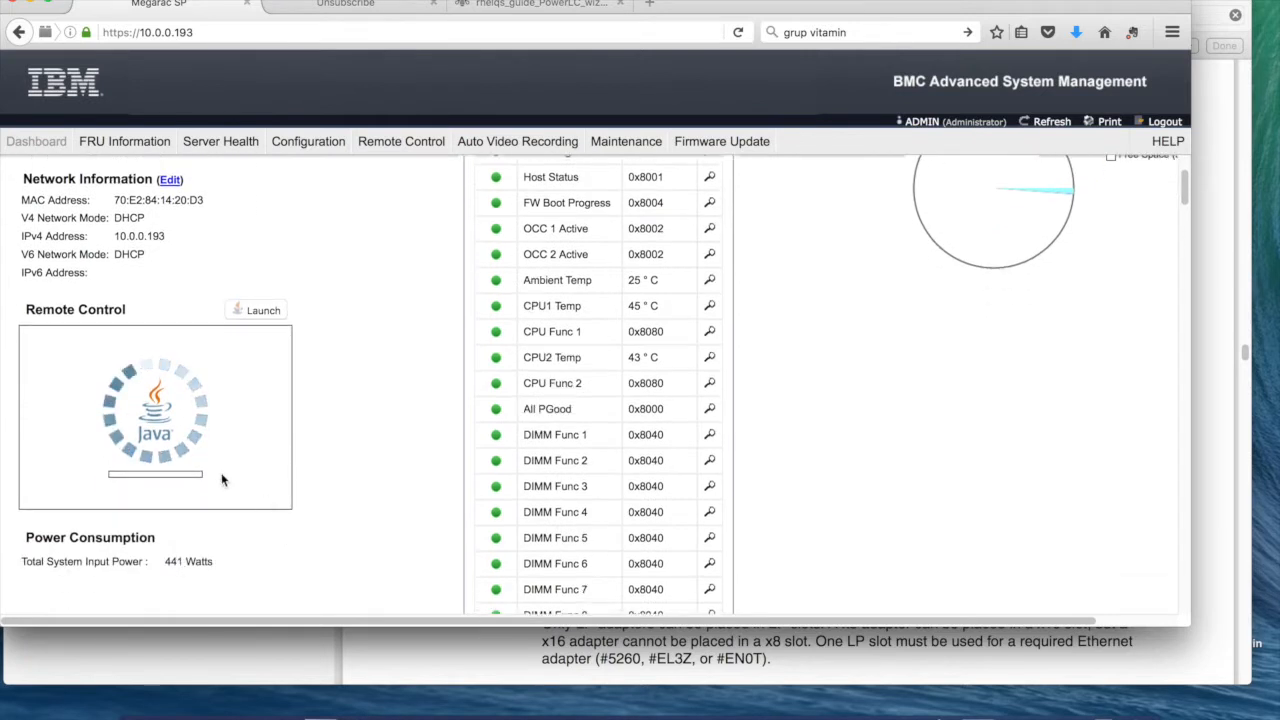
mouse_move(278, 464)
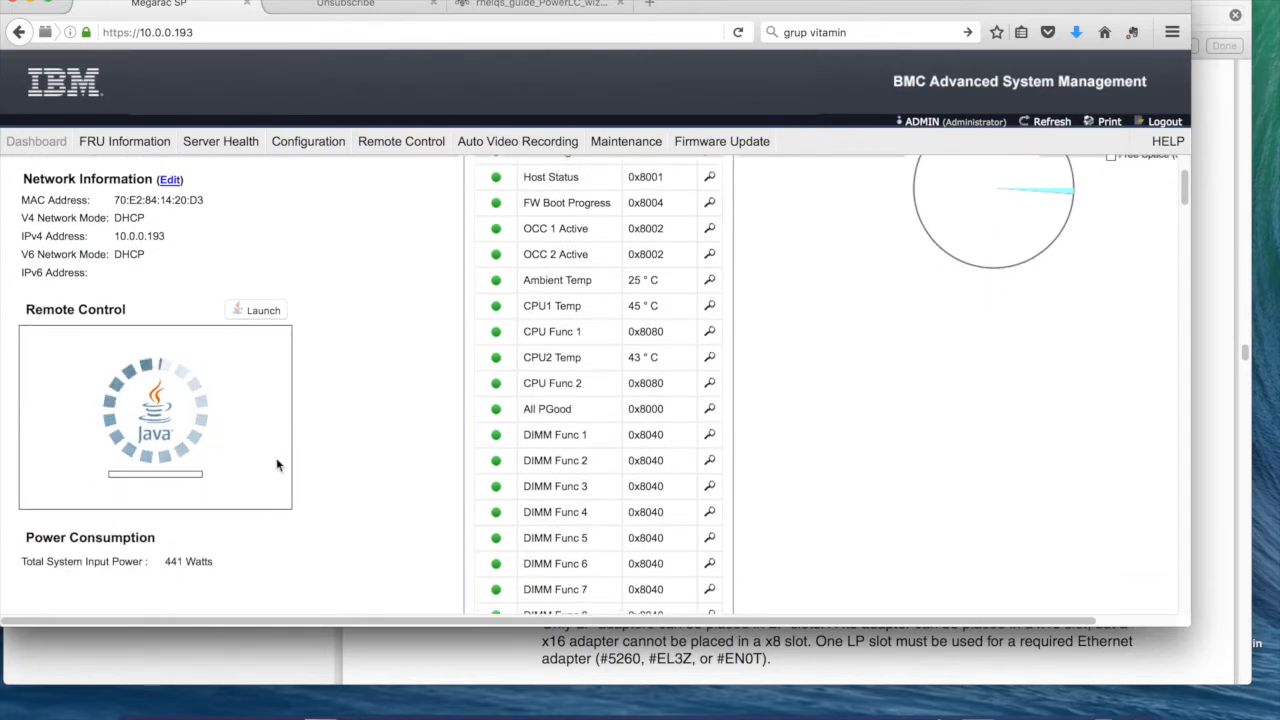
mouse_move(230, 469)
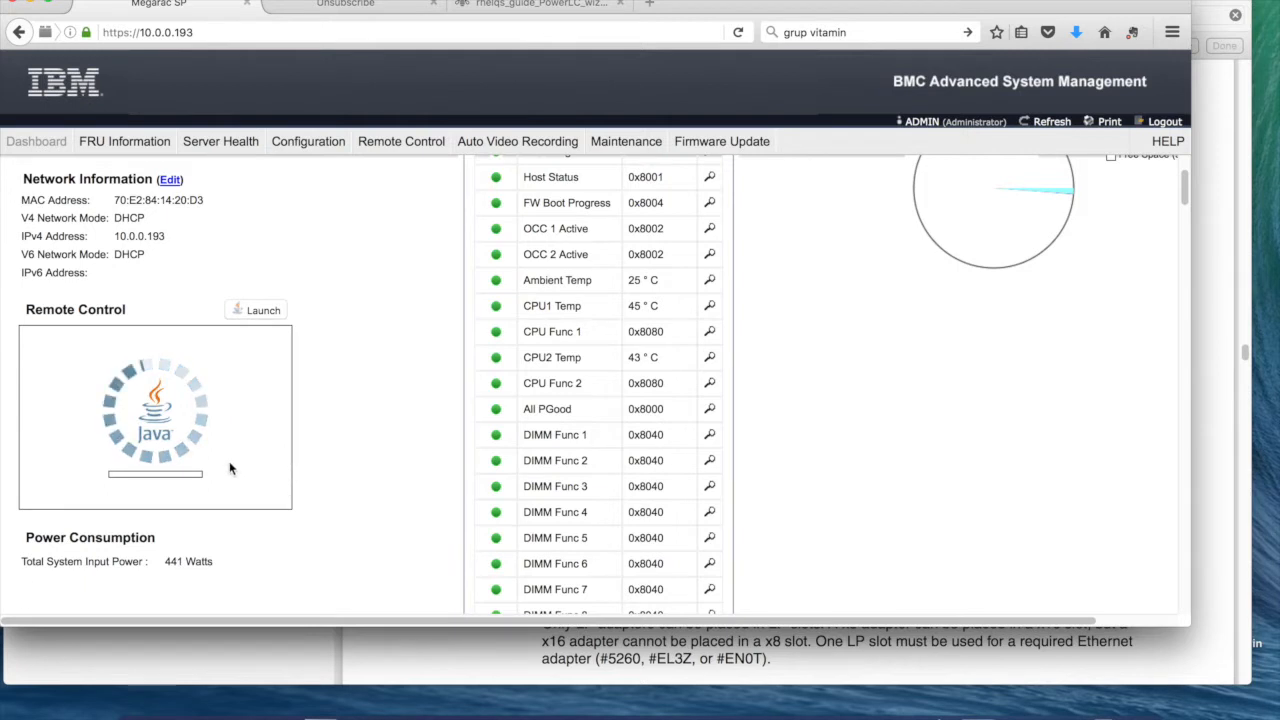
- Accept the Java security prompts, run JViewer, and refresh the 1280 x 1024 console preview
left_click(263, 310)
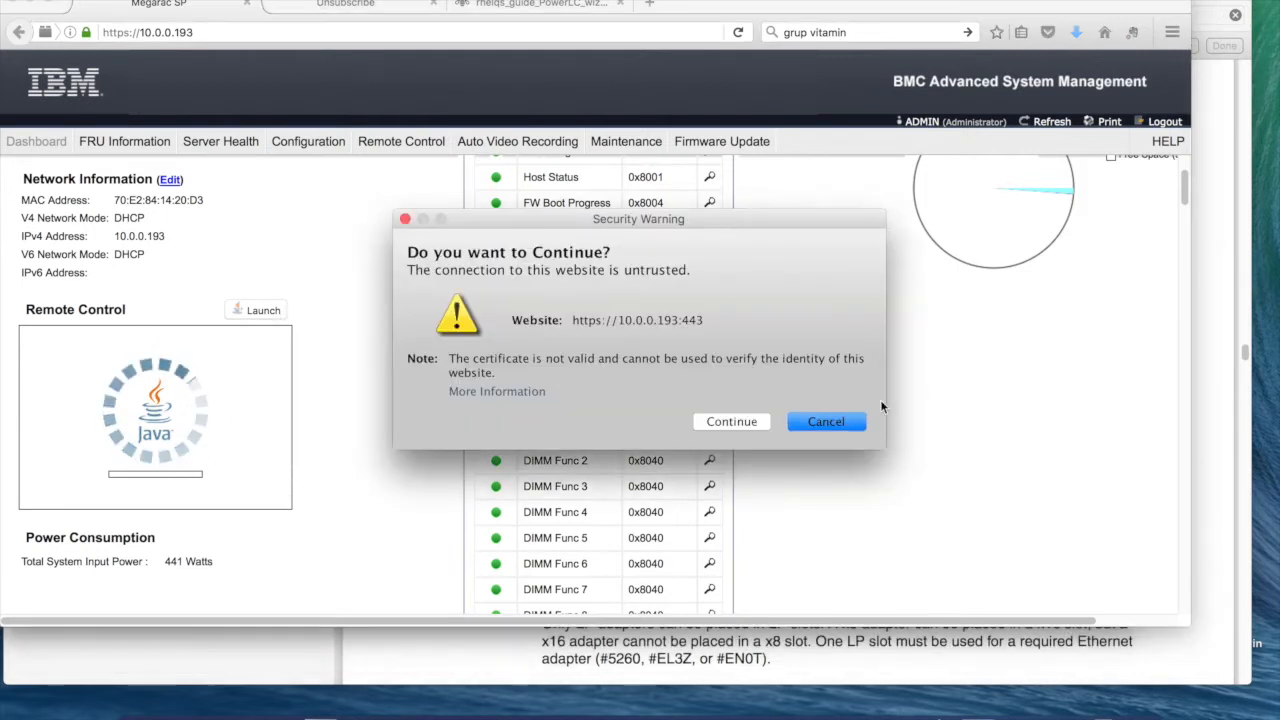
left_click(826, 421)
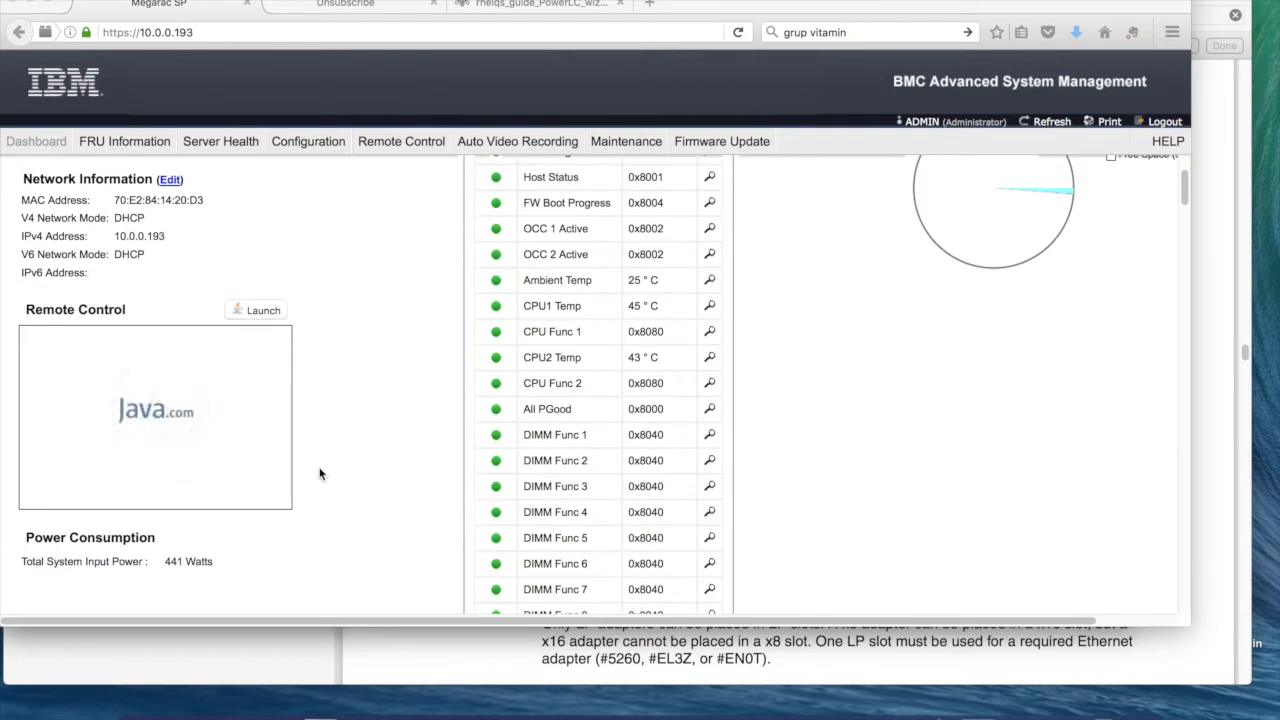
left_click(256, 309)
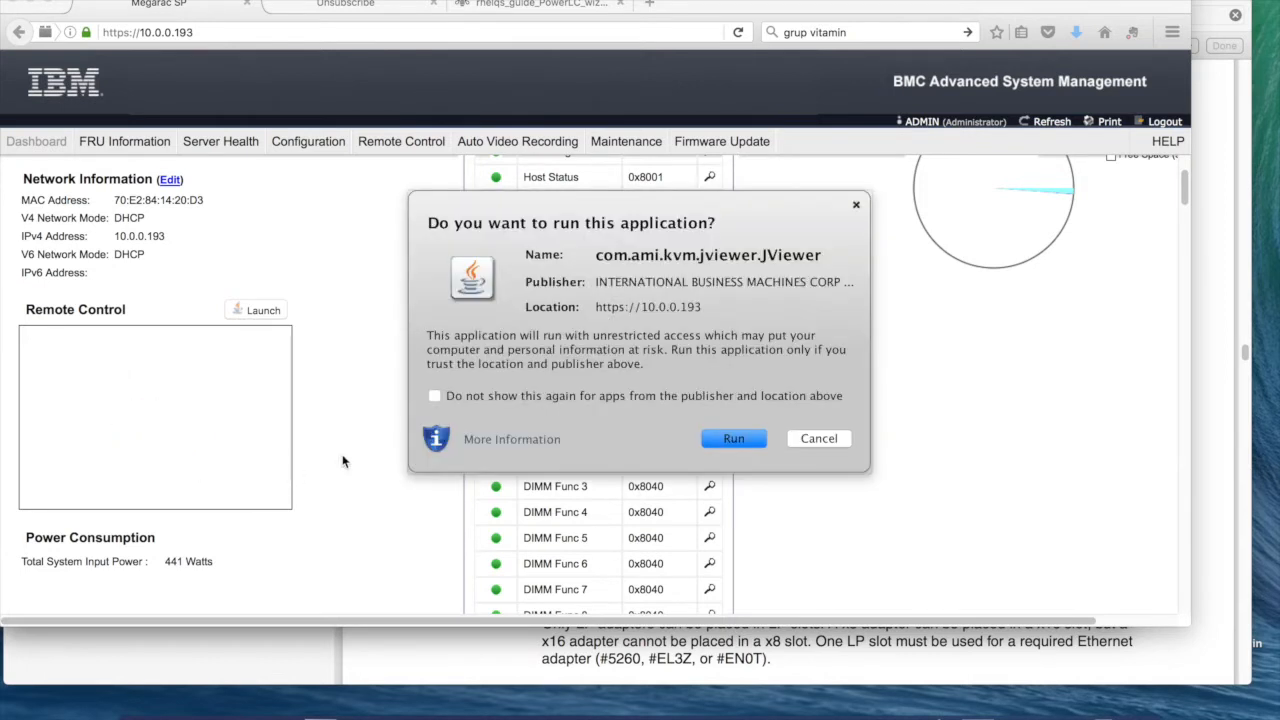
left_click(435, 395)
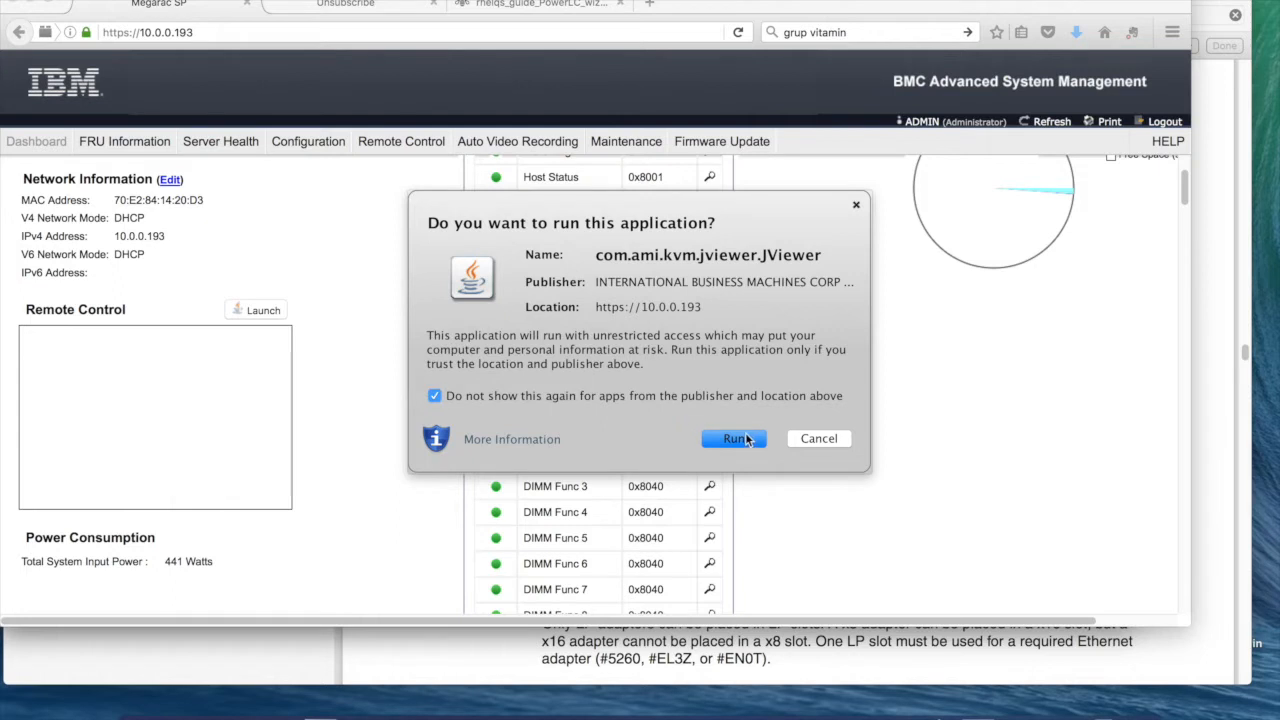
left_click(733, 438)
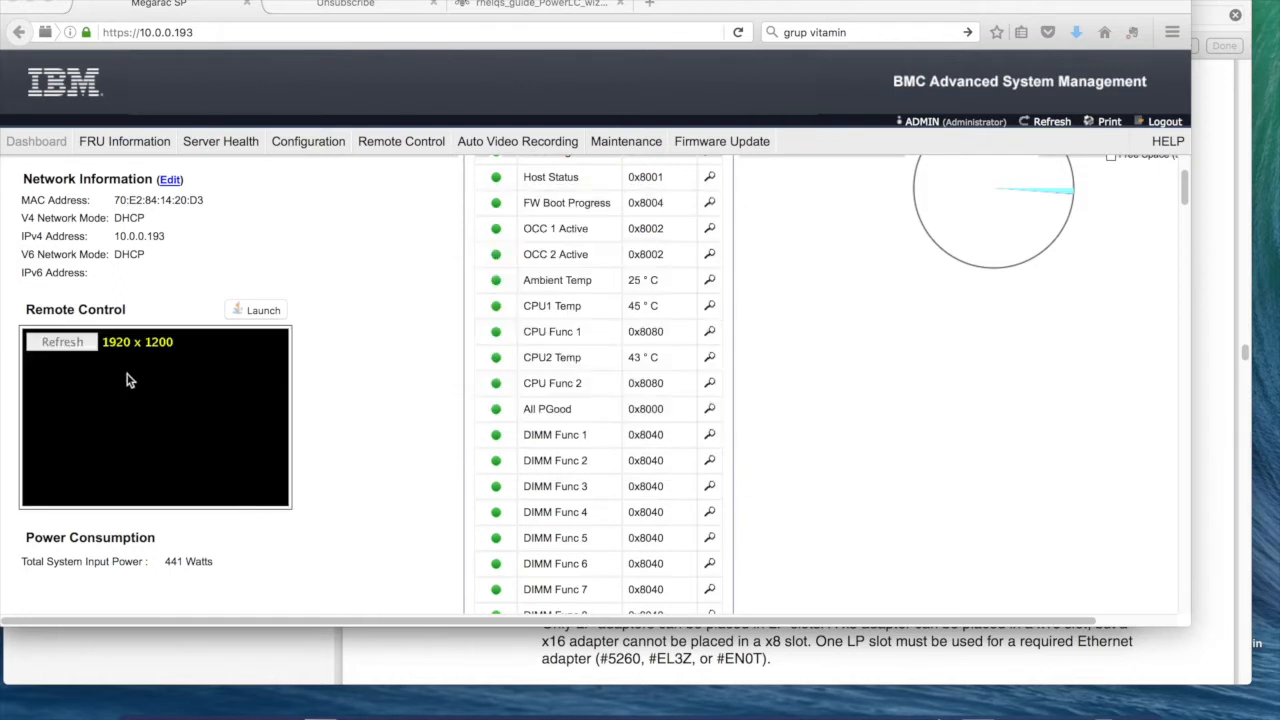
left_click(62, 341)
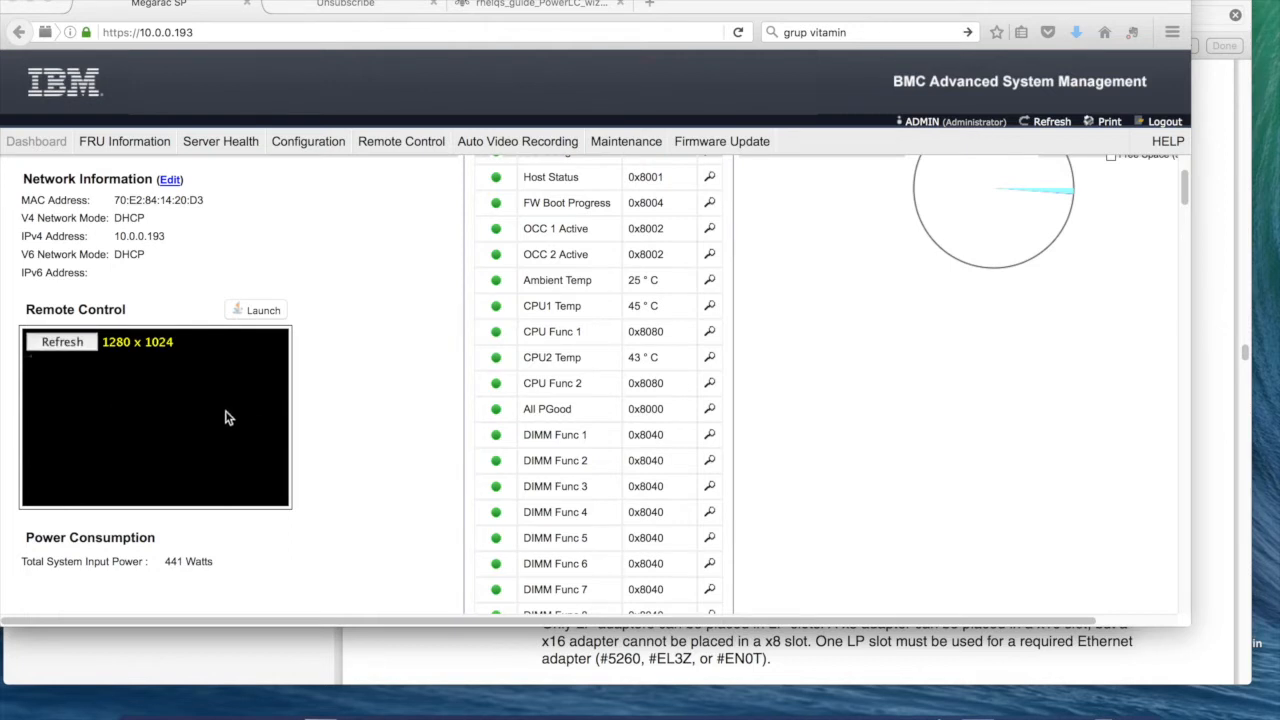
mouse_move(150, 387)
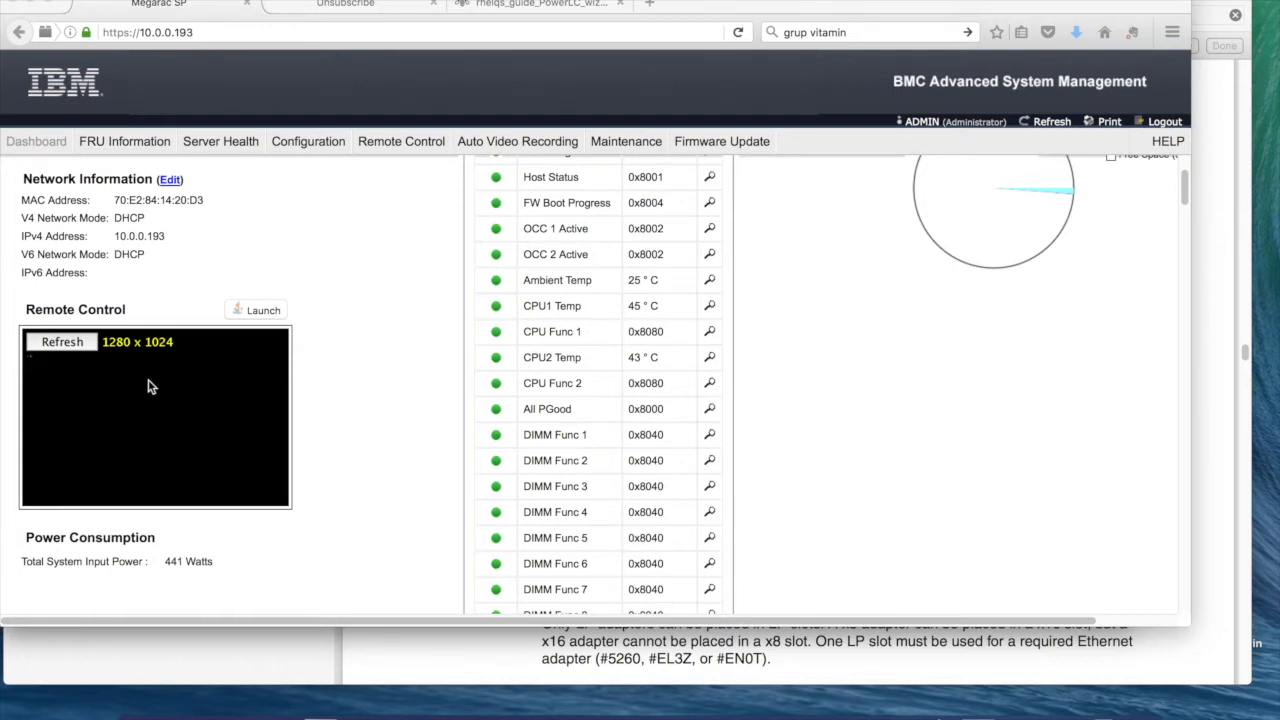
mouse_move(428, 377)
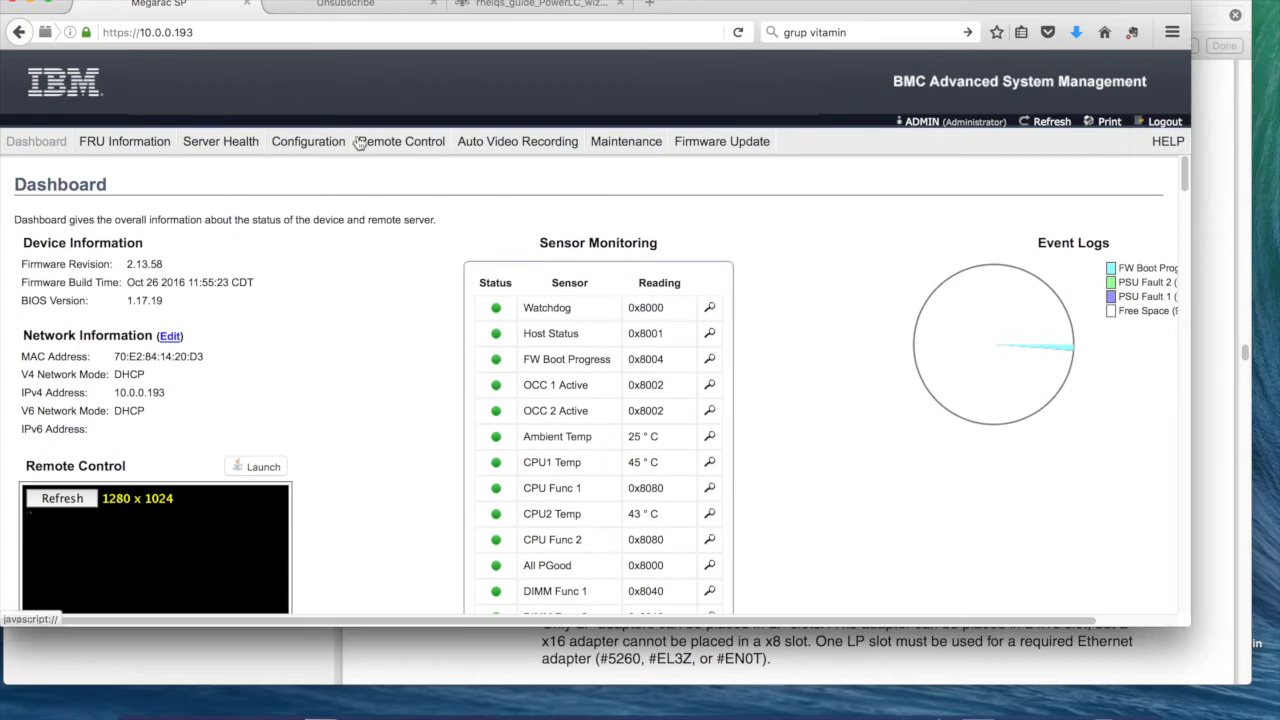
- Browse the Configuration menu, then reveal the Firmware Update submenu
left_click(308, 141)
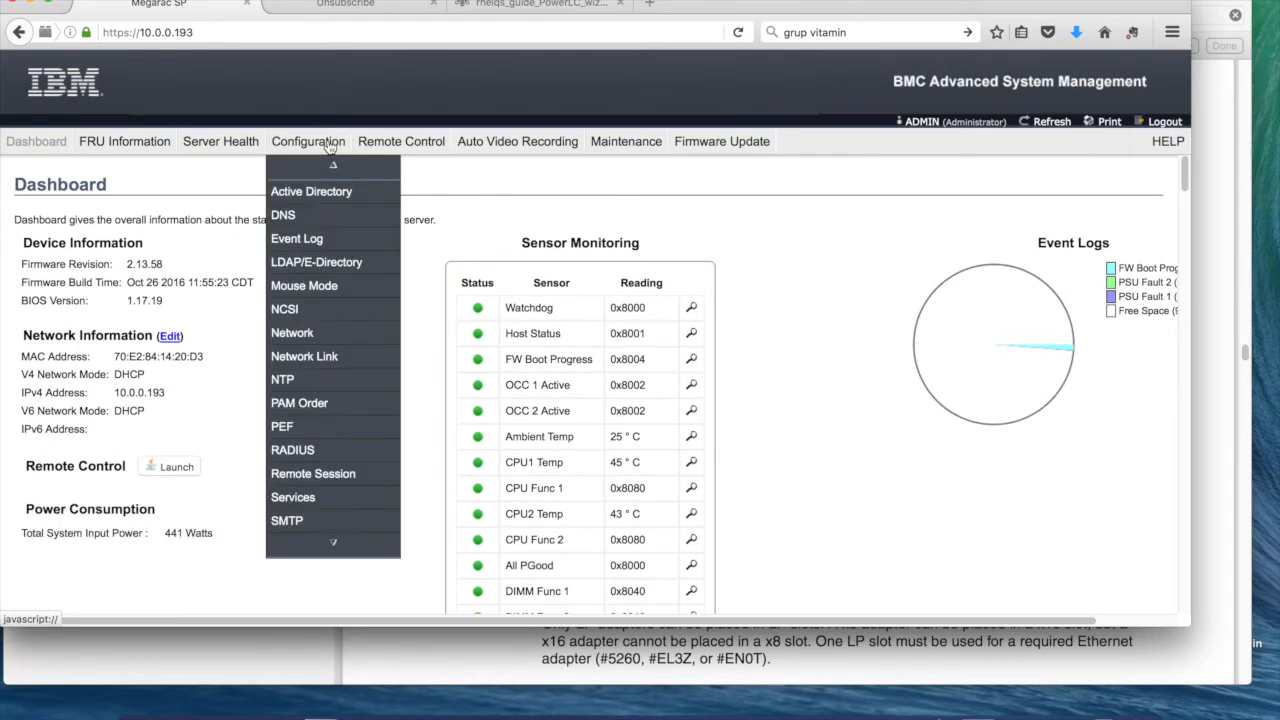
mouse_move(314, 466)
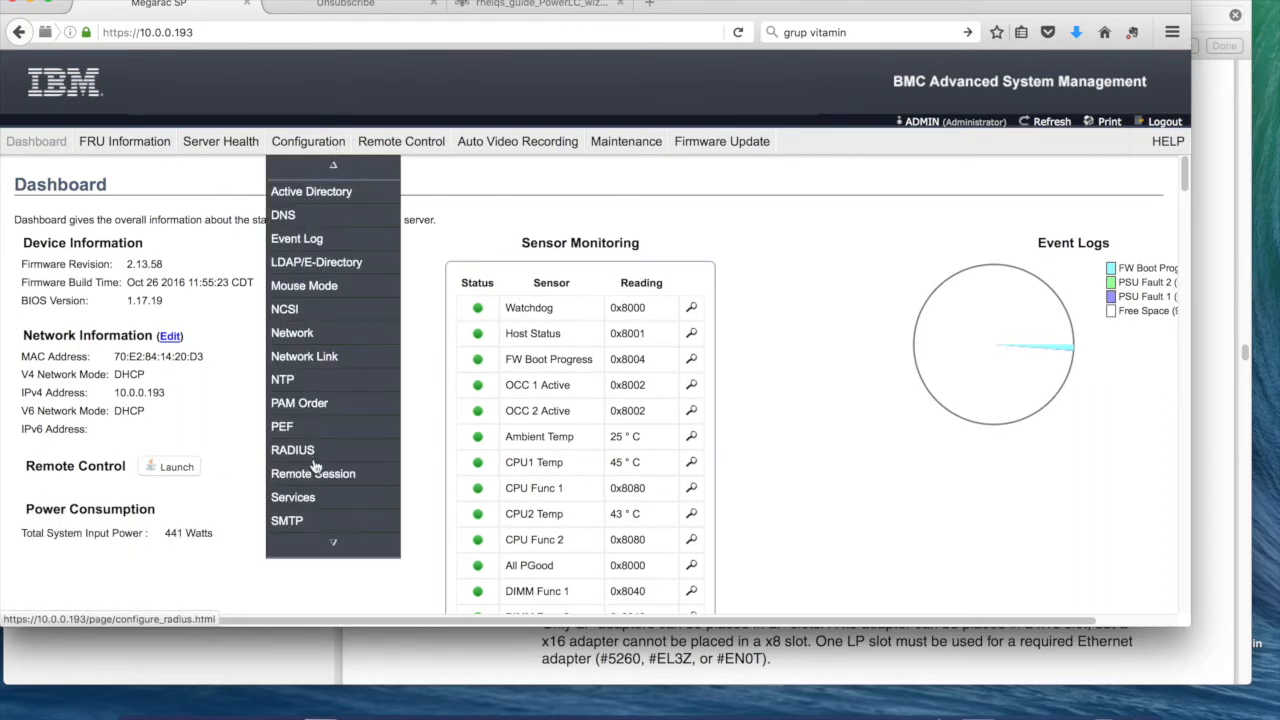
mouse_move(401, 141)
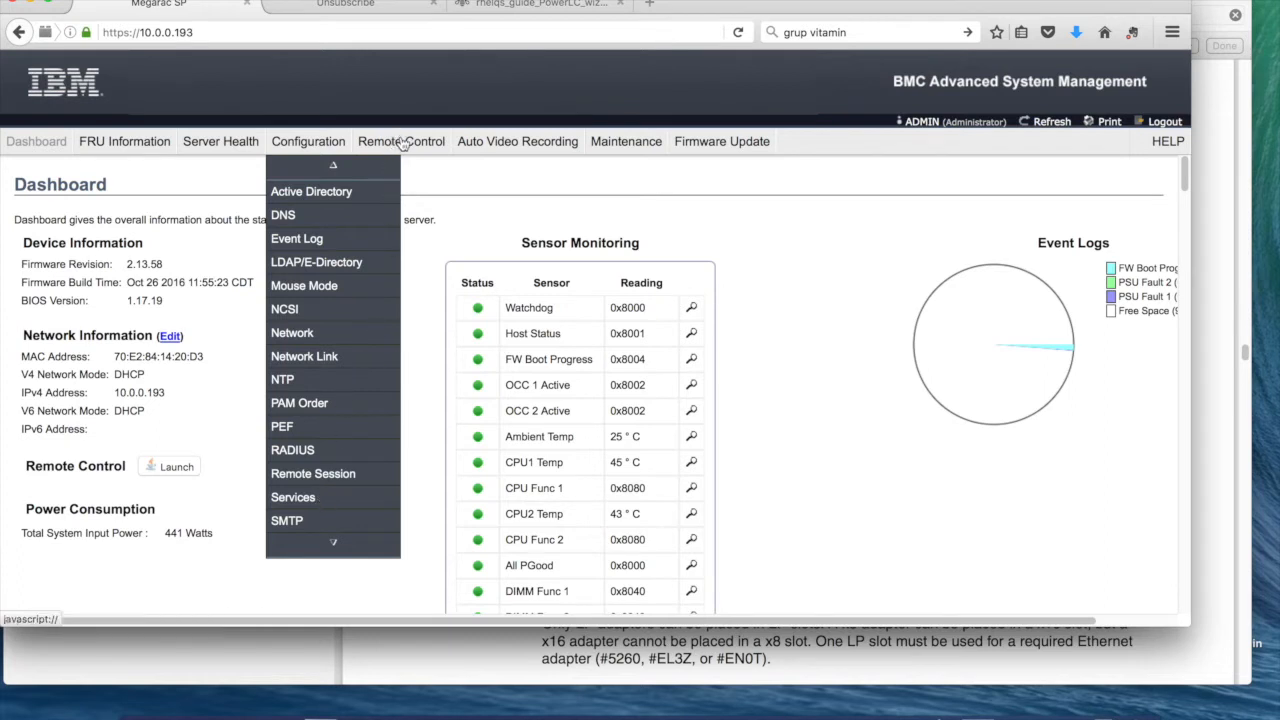
mouse_move(315, 160)
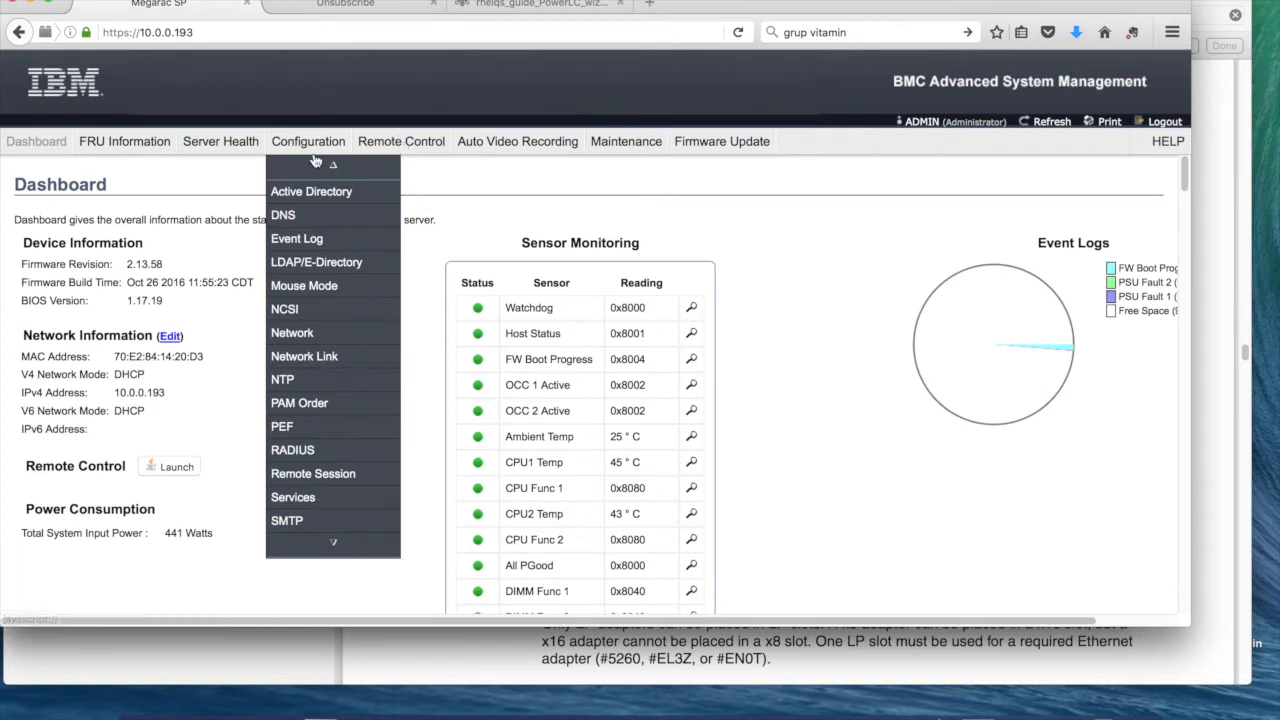
mouse_move(675, 143)
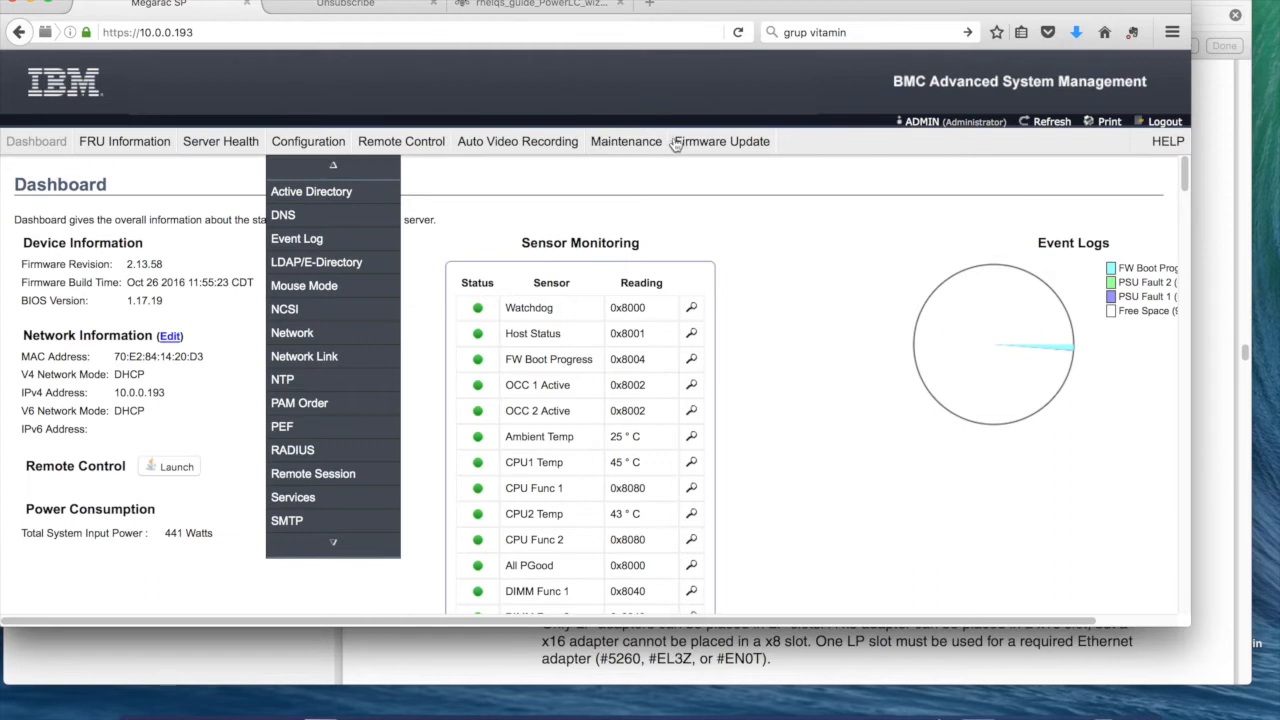
left_click(722, 141)
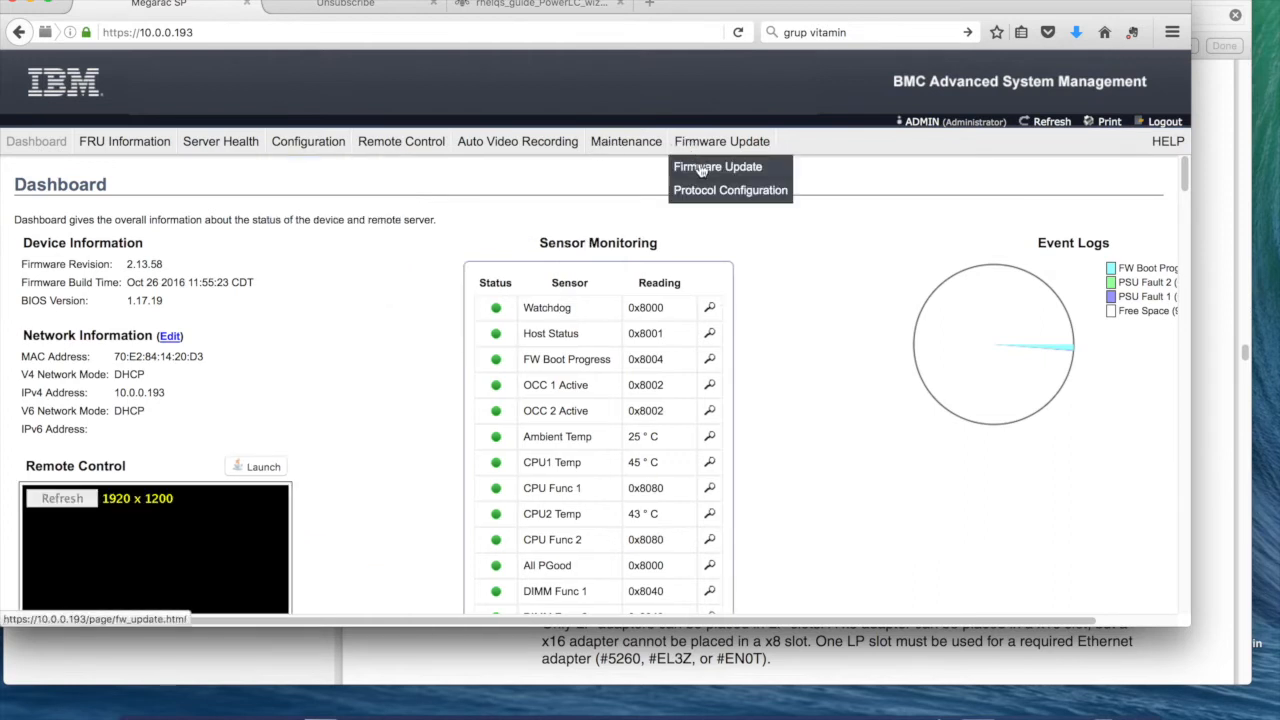
- Open Firmware Update > Firmware Update, showing HPM and AMI modes over HTTP/HTTPs
left_click(718, 166)
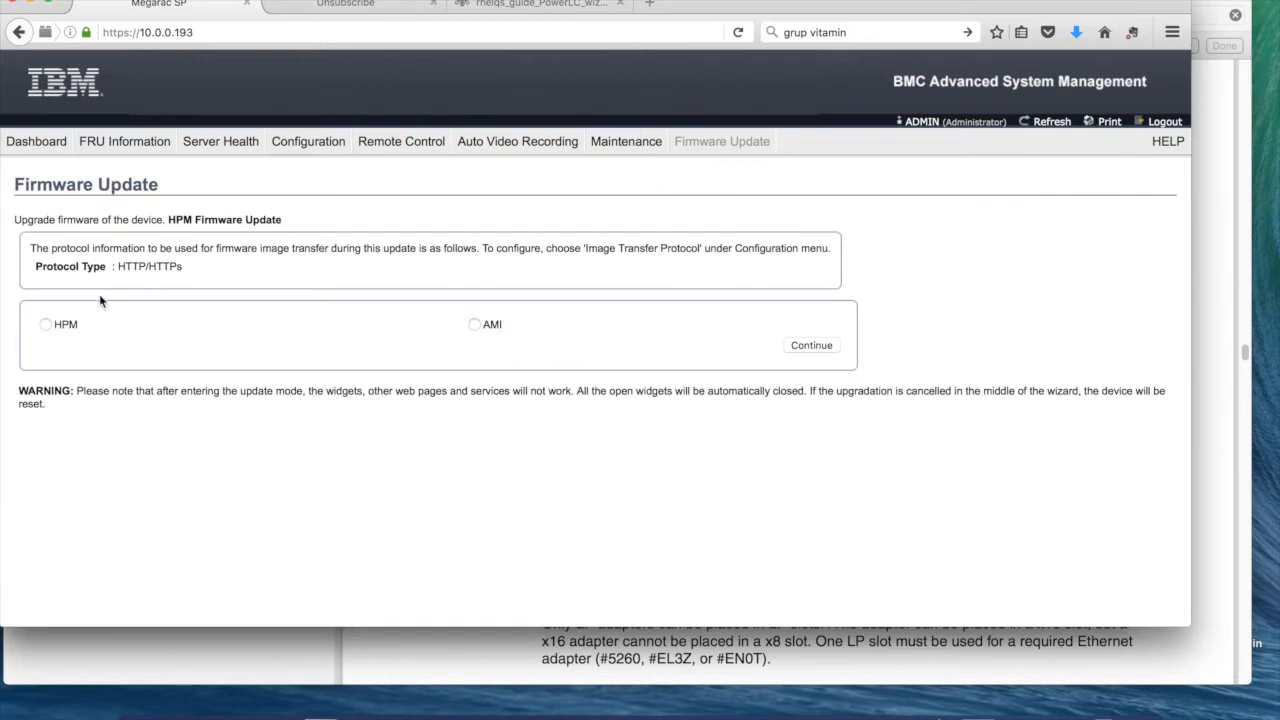
mouse_move(458, 288)
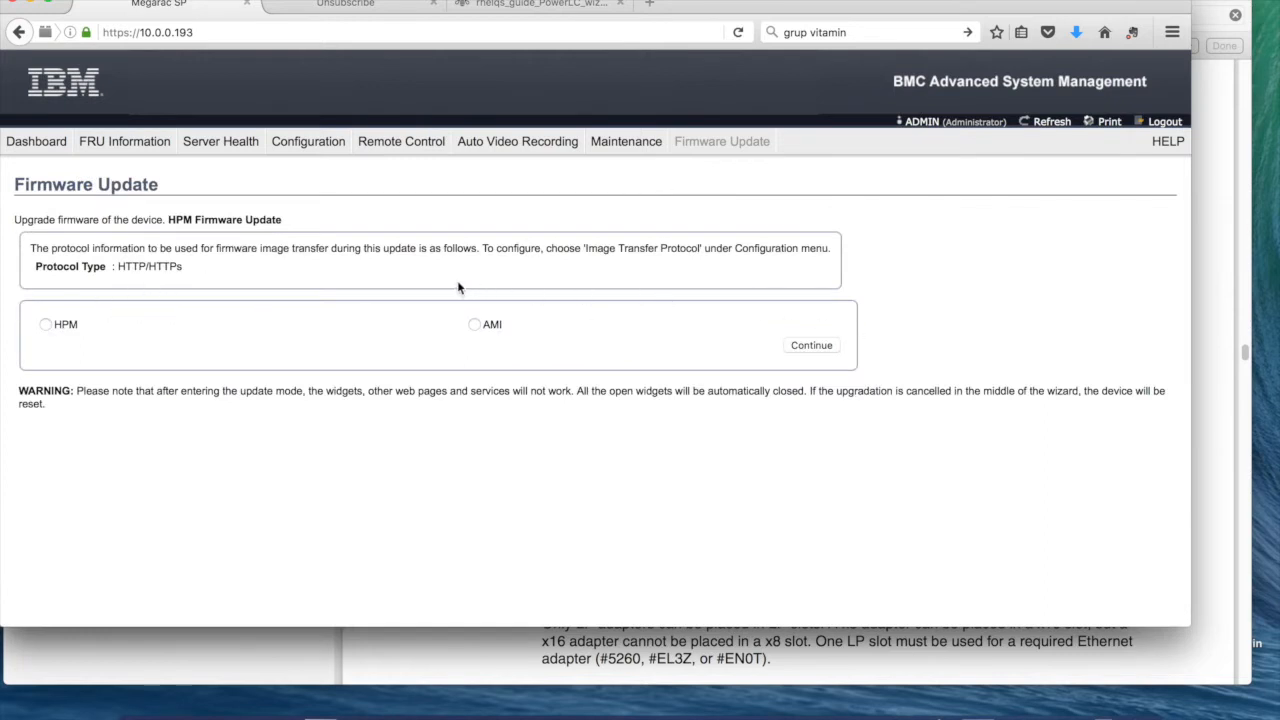
mouse_move(405, 274)
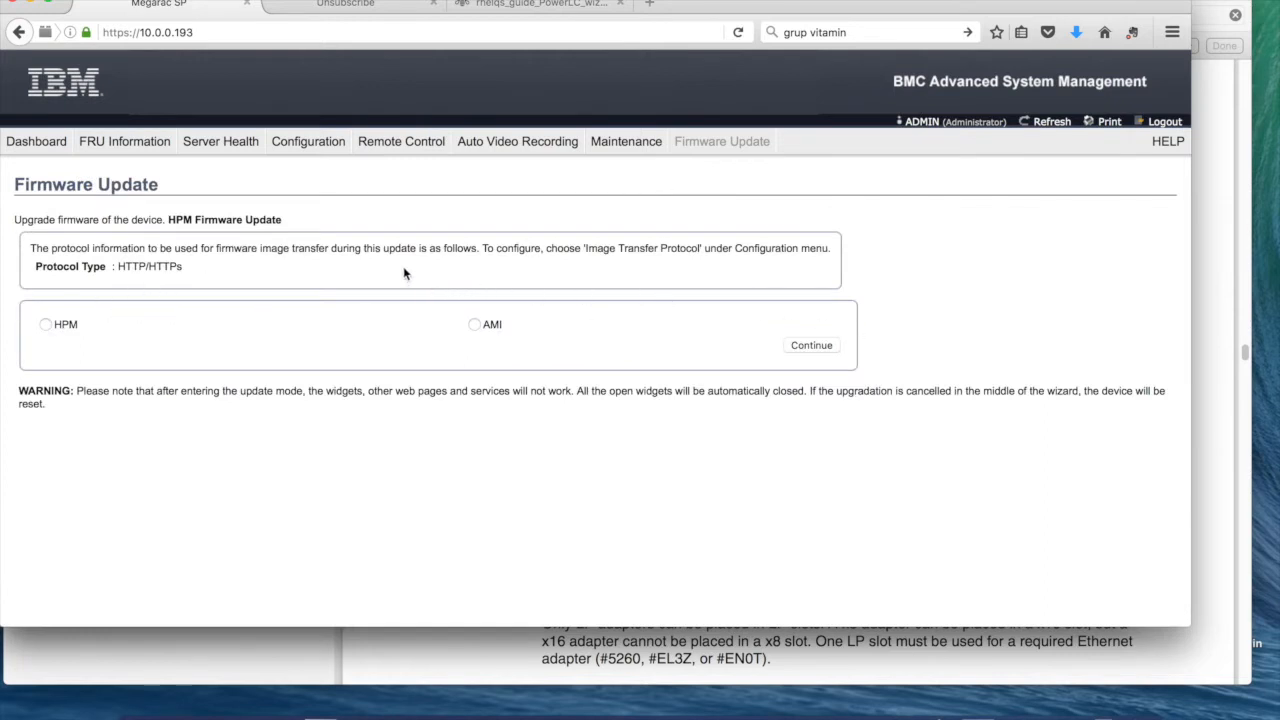